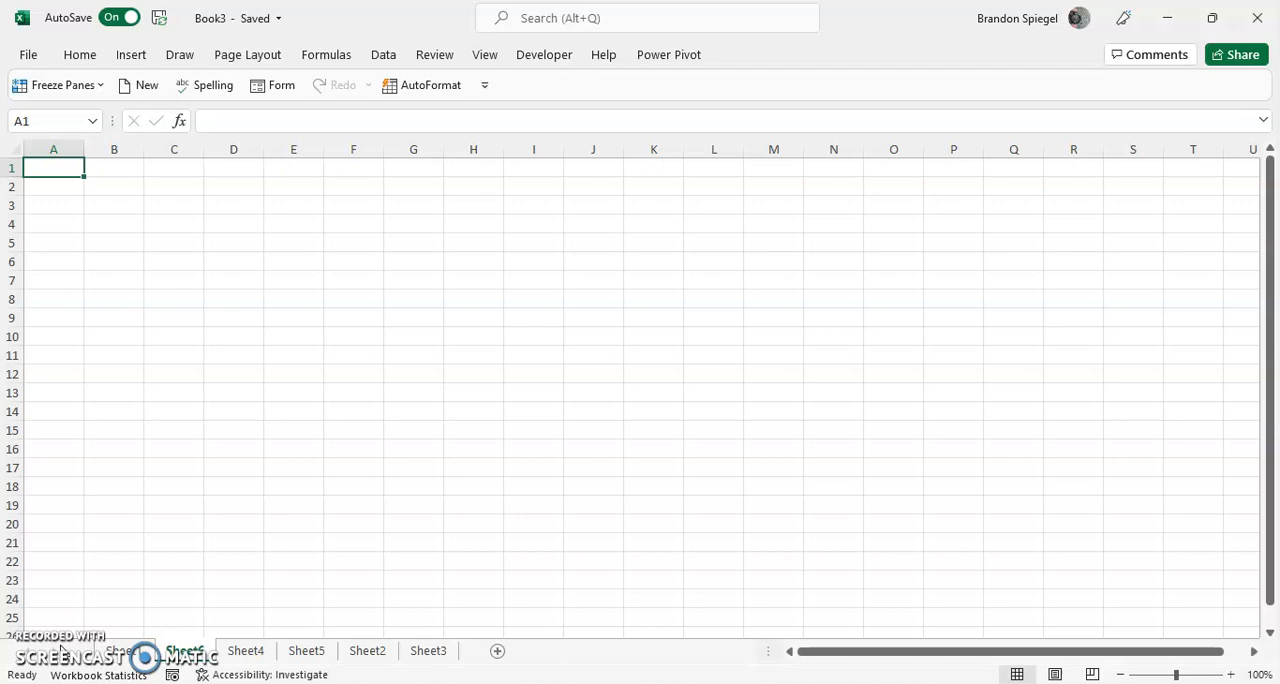
Step: Enter 'this is a cell' in A1 and start repeating it in the cells below
{"action": "type", "text": "thi"}
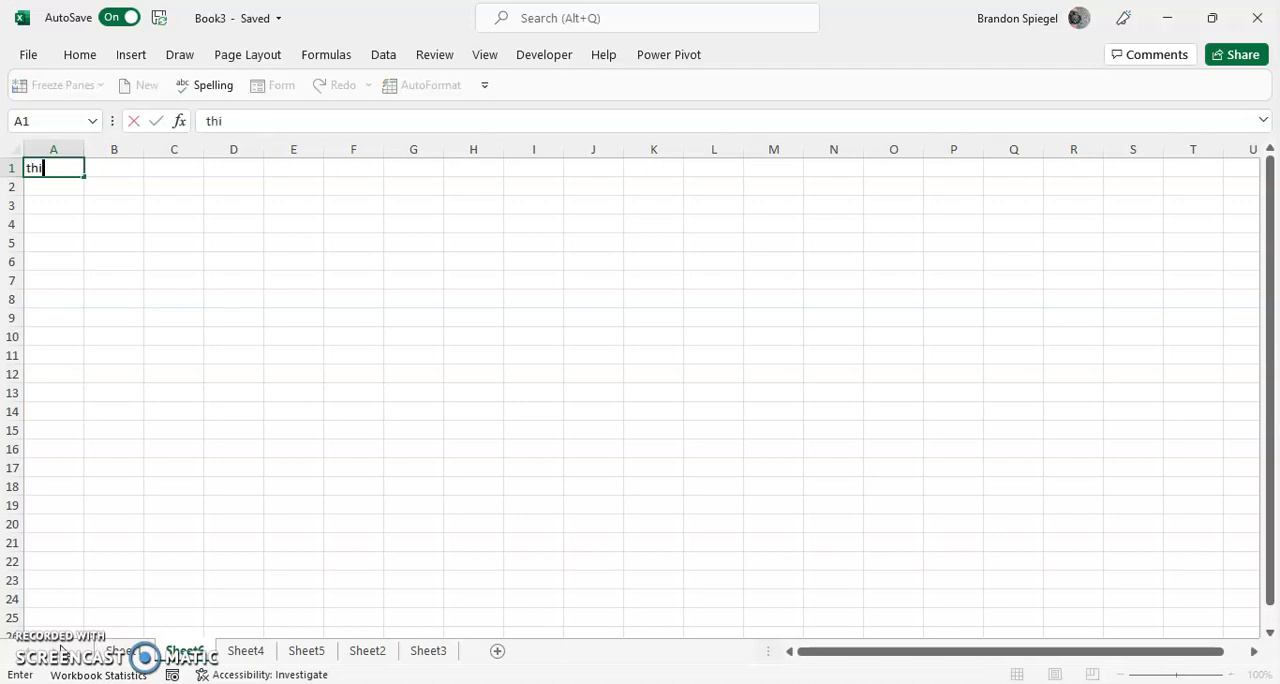
{"action": "type", "text": "s is a cell"}
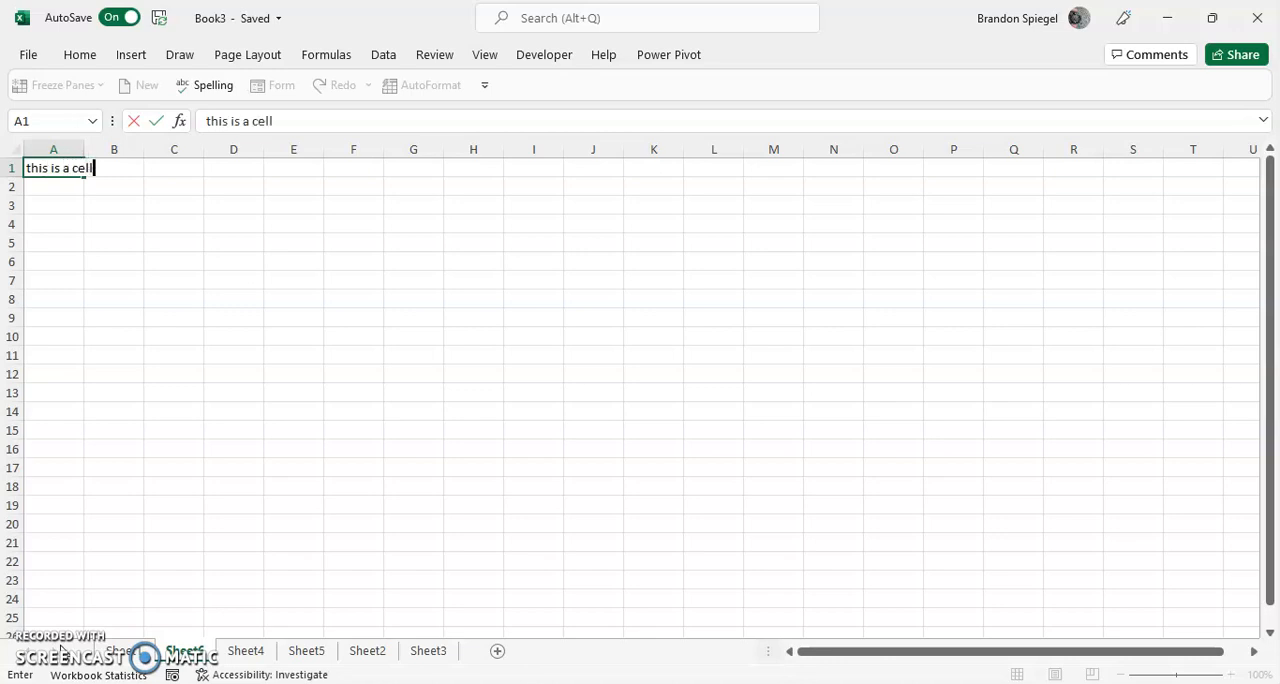
{"action": "key", "text": "enter"}
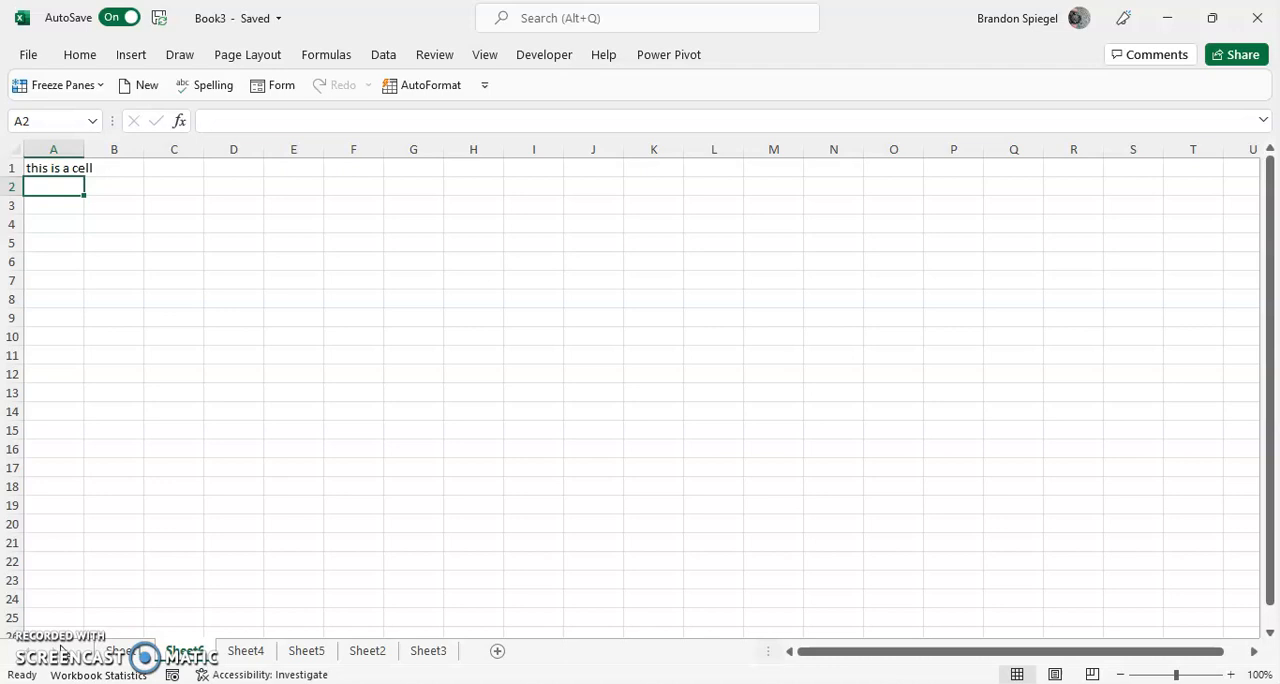
{"action": "type", "text": "this is a cell"}
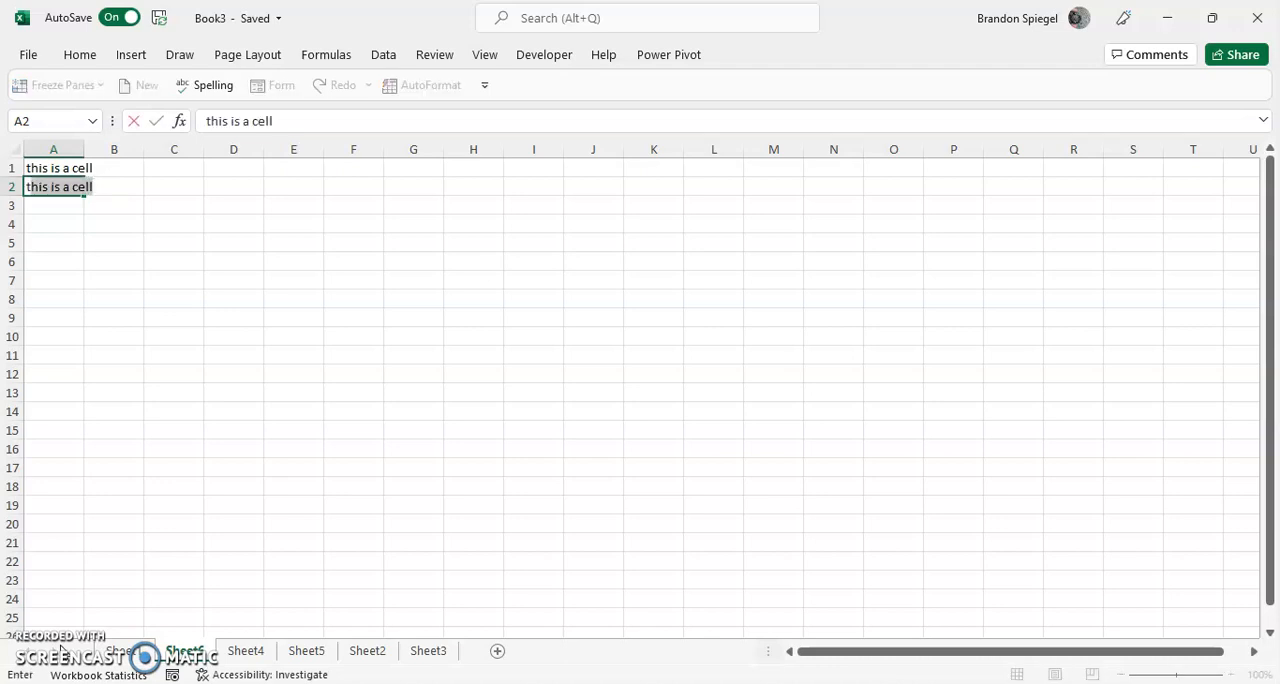
{"action": "type", "text": "ple"}
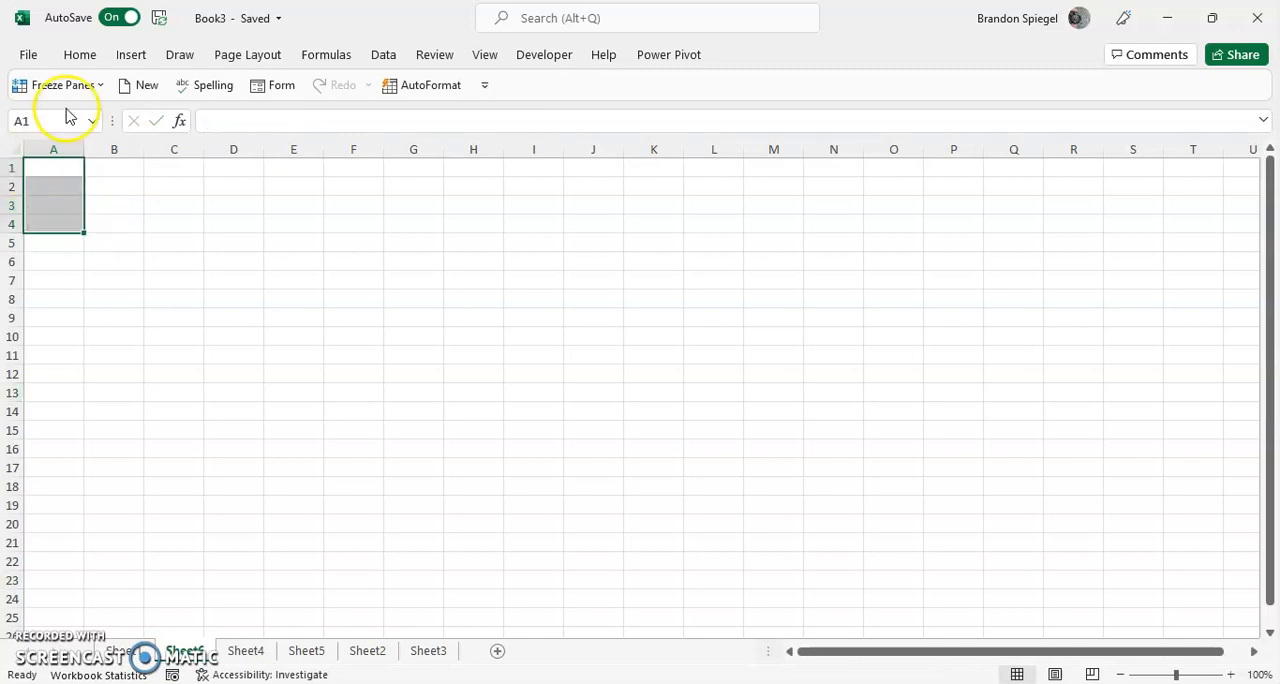
Step: Disable 'Enable AutoComplete for cell values' in the Advanced options and confirm with OK
{"action": "left_click", "coordinate": [28, 54]}
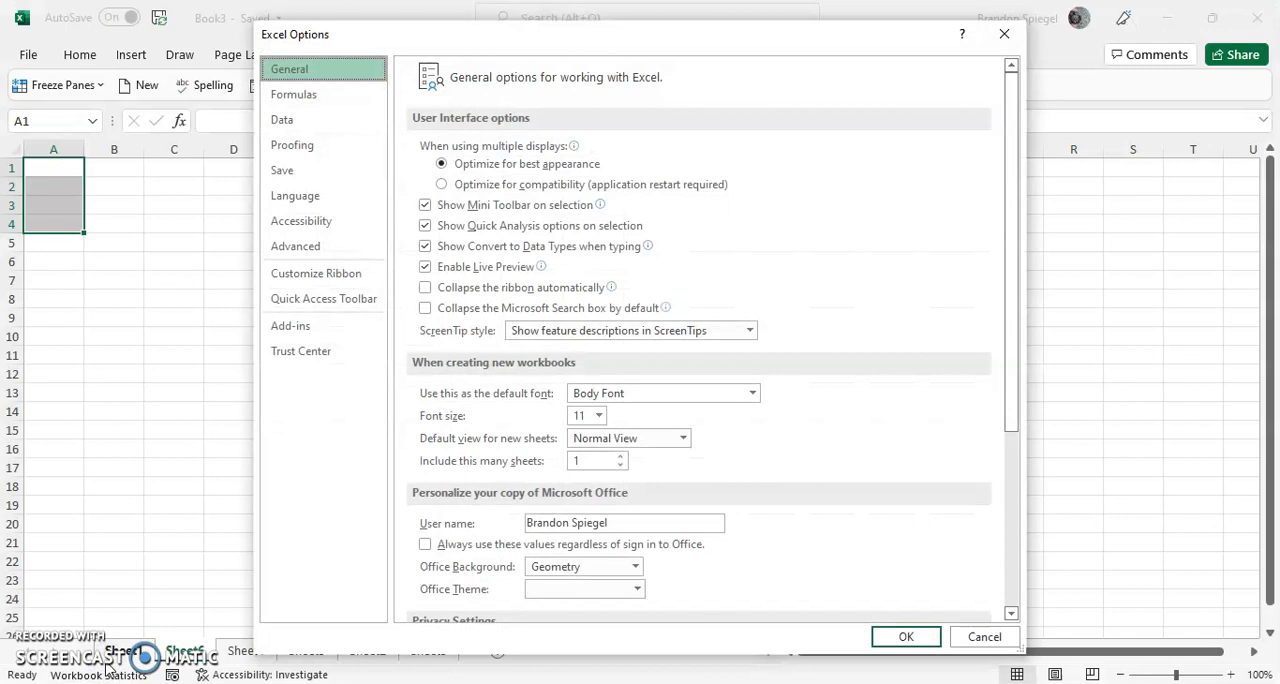
{"action": "mouse_move", "coordinate": [180, 558]}
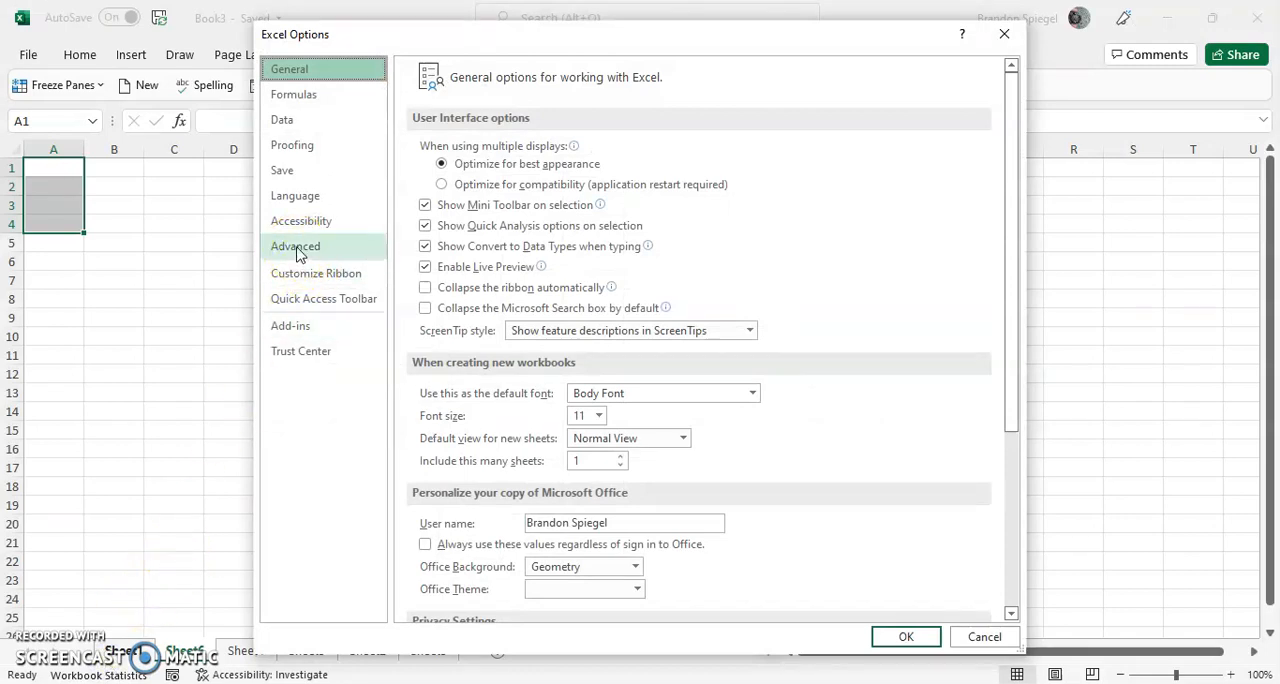
{"action": "left_click", "coordinate": [296, 246]}
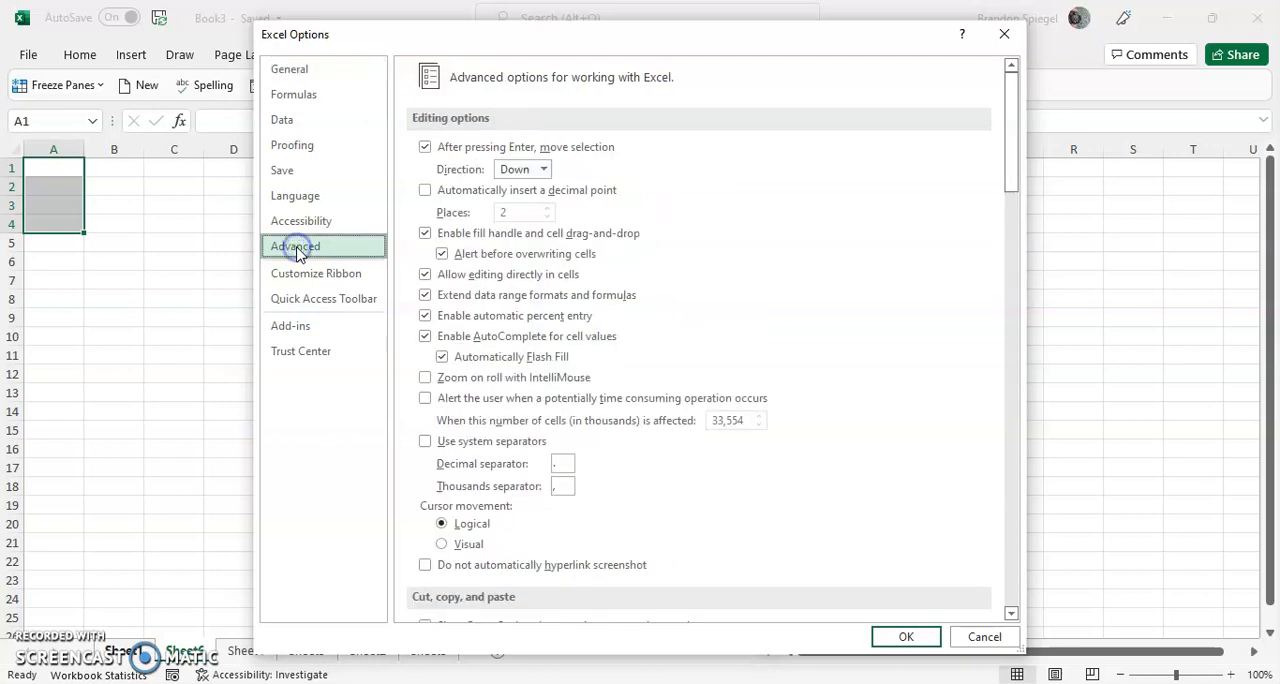
{"action": "mouse_move", "coordinate": [296, 248]}
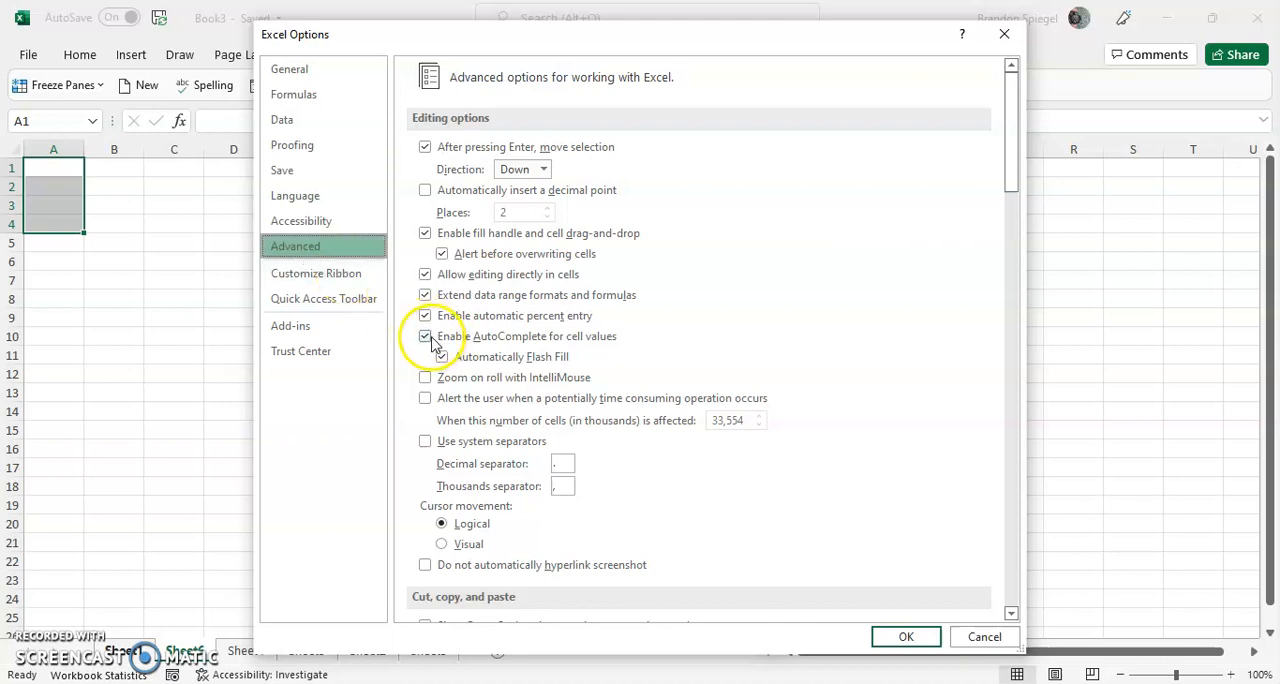
{"action": "mouse_move", "coordinate": [516, 344]}
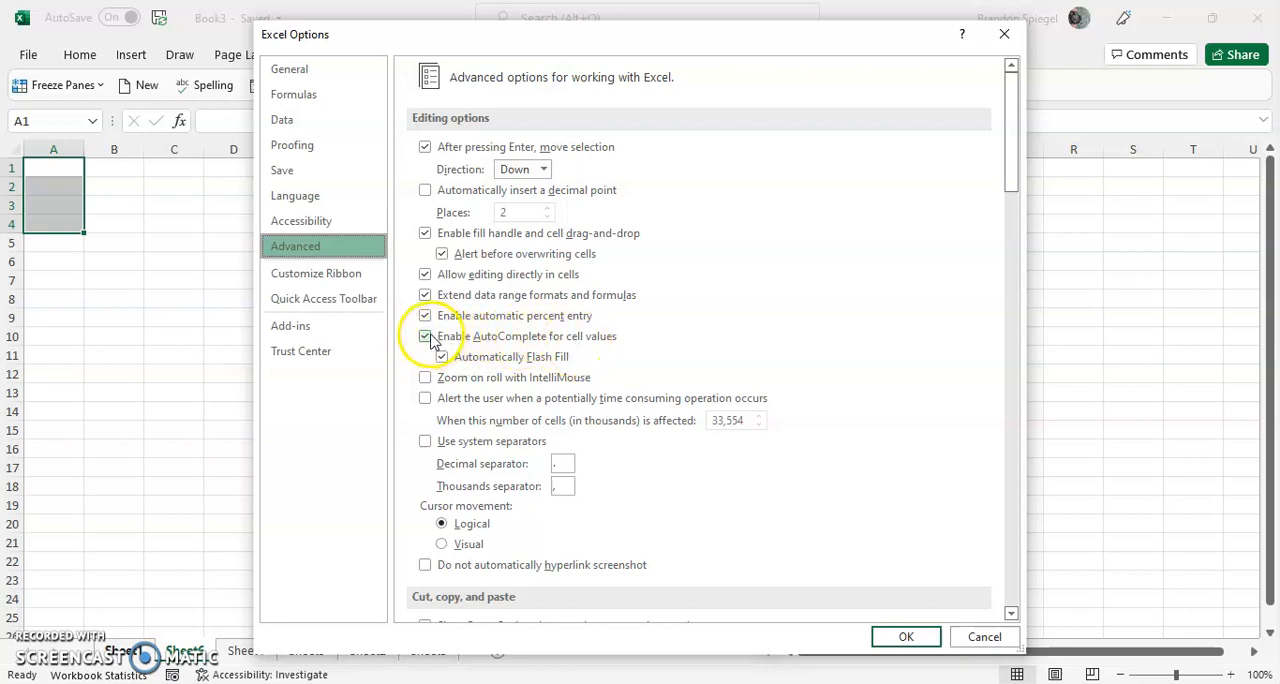
{"action": "left_click", "coordinate": [424, 336]}
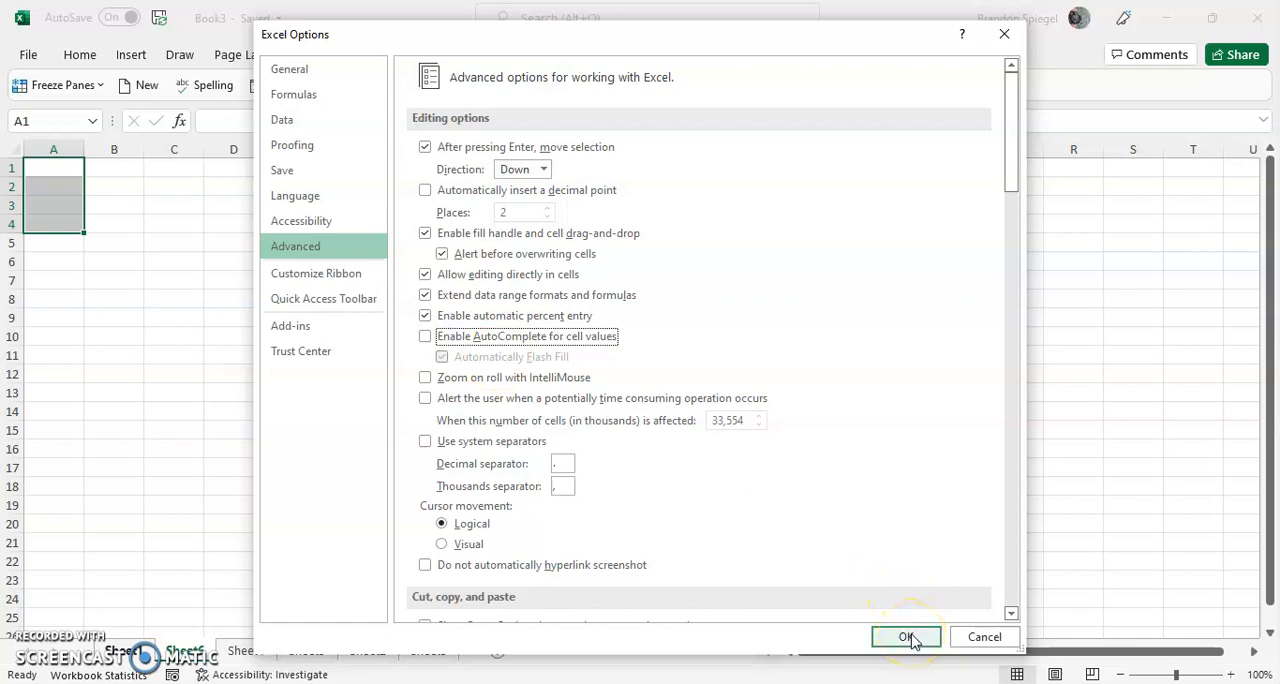
{"action": "left_click", "coordinate": [904, 636]}
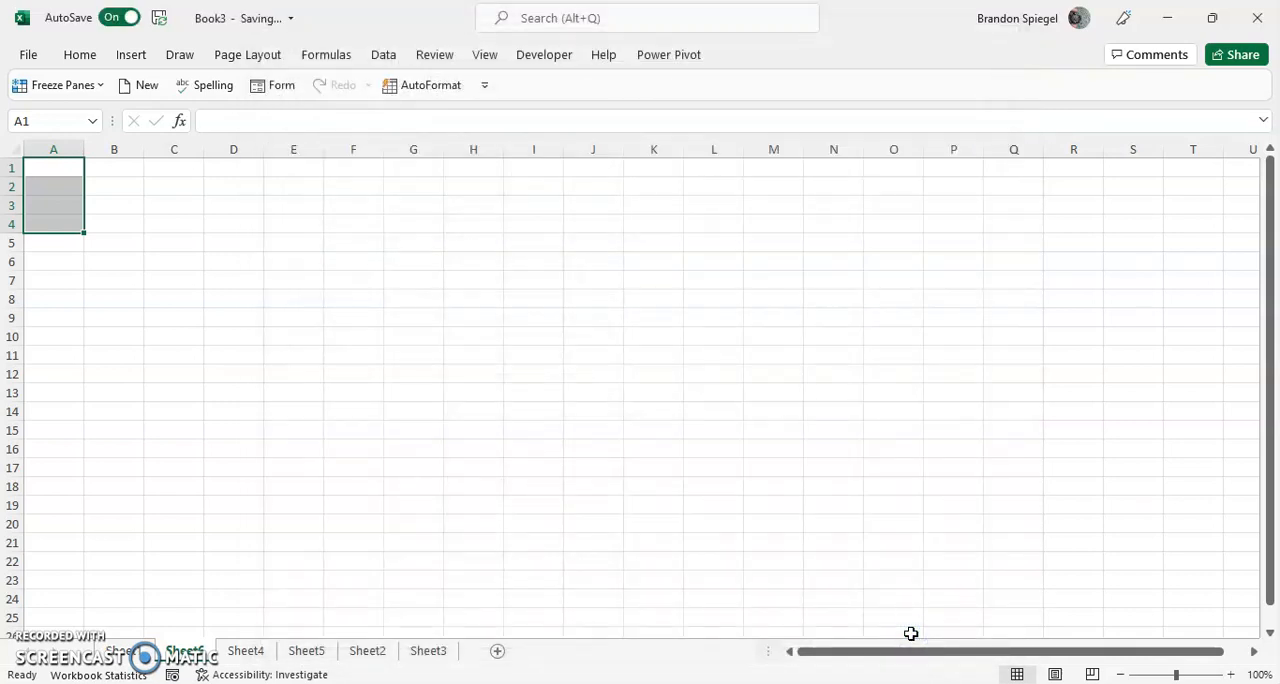
{"action": "type", "text": "this is a ce"}
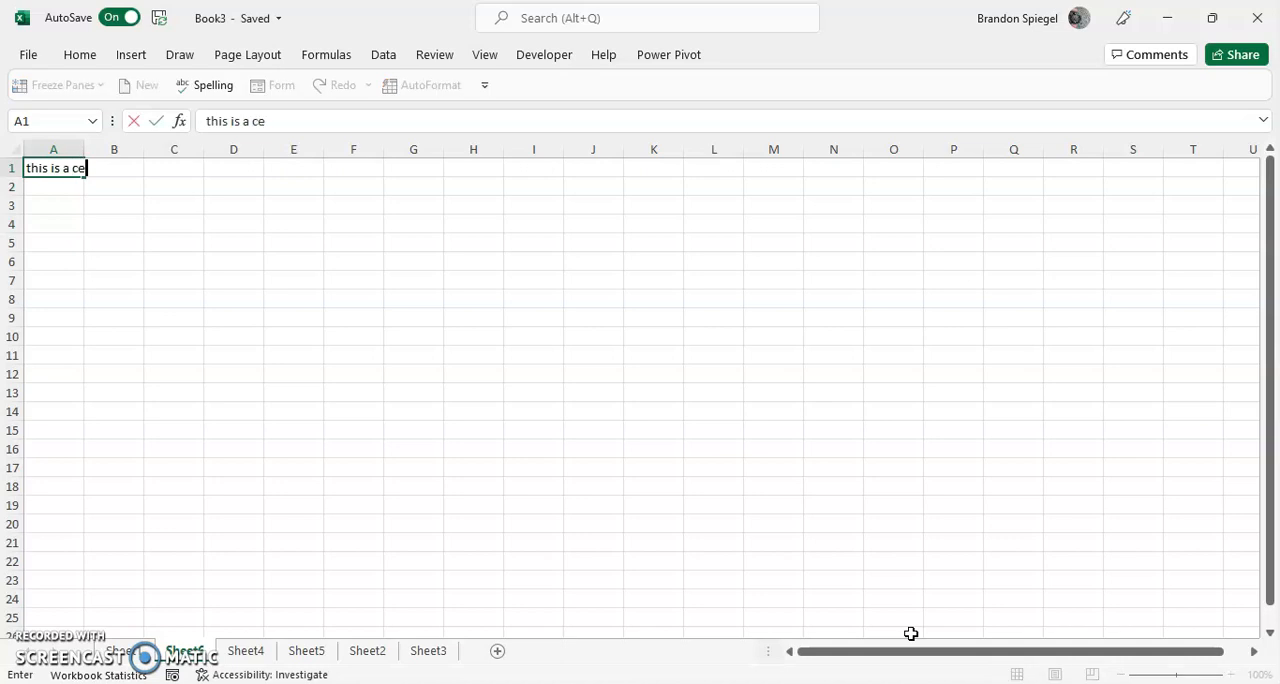
{"action": "type", "text": "this"}
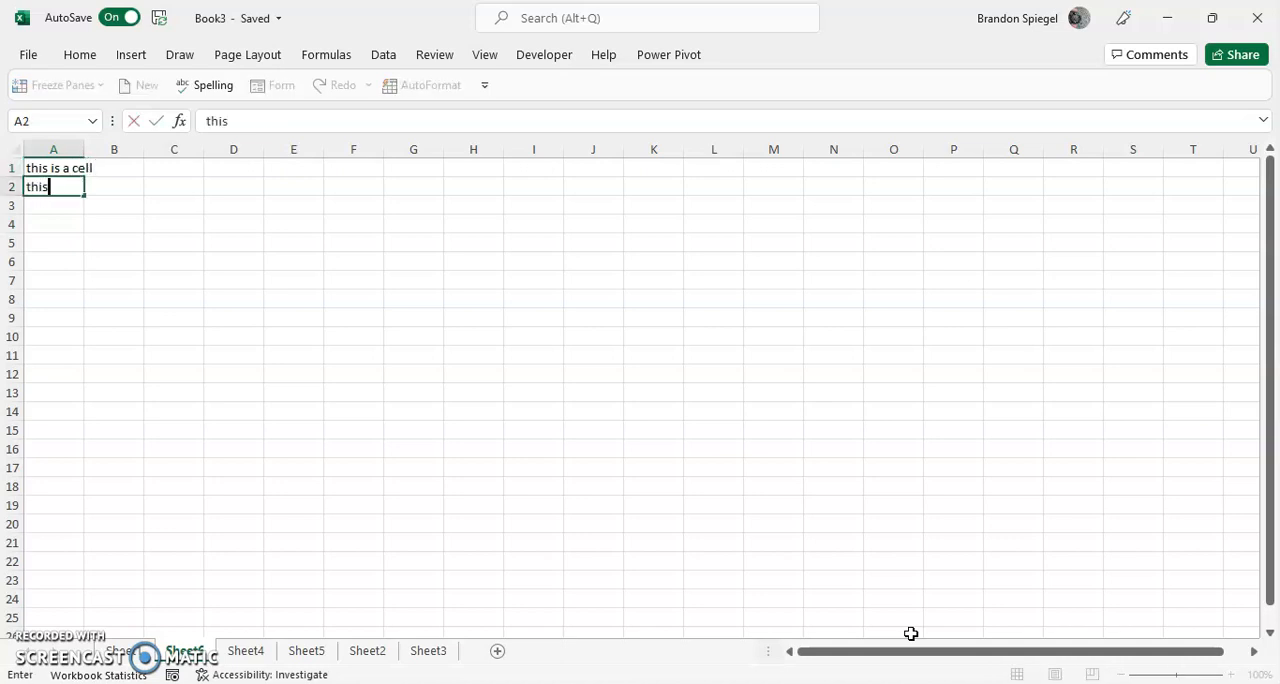
{"action": "key", "text": "enter"}
{"action": "type", "text": "t"}
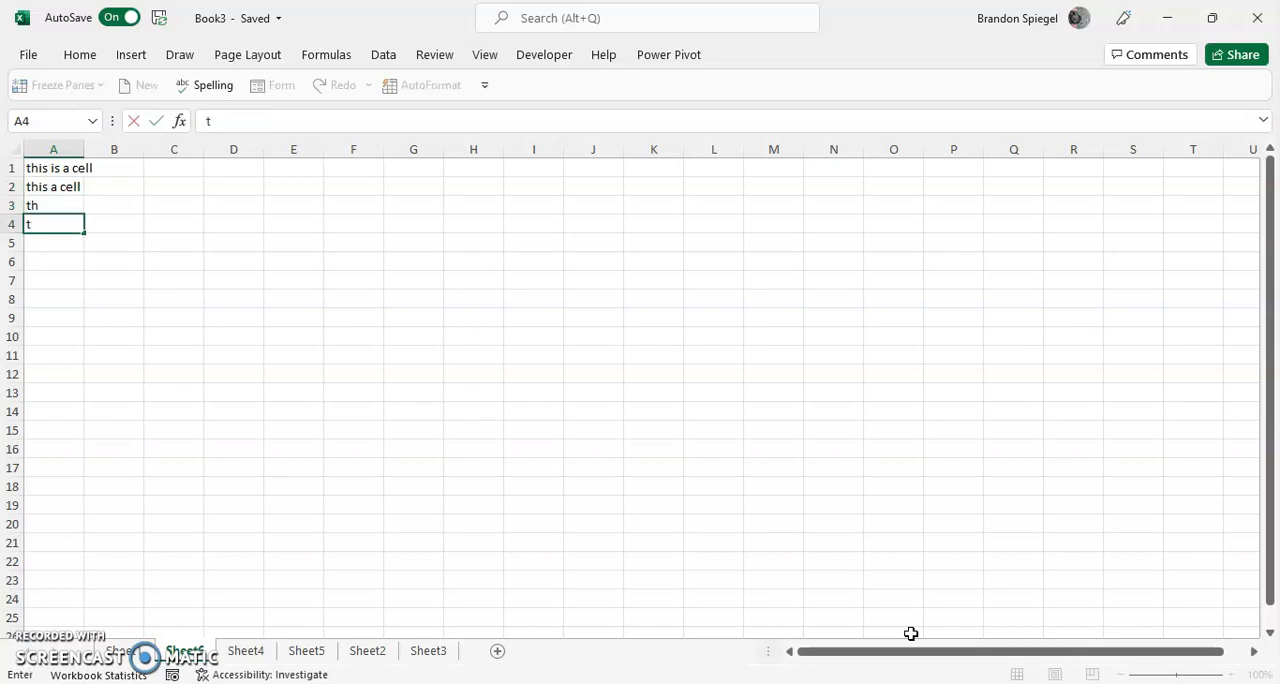
{"action": "type", "text": "hi"}
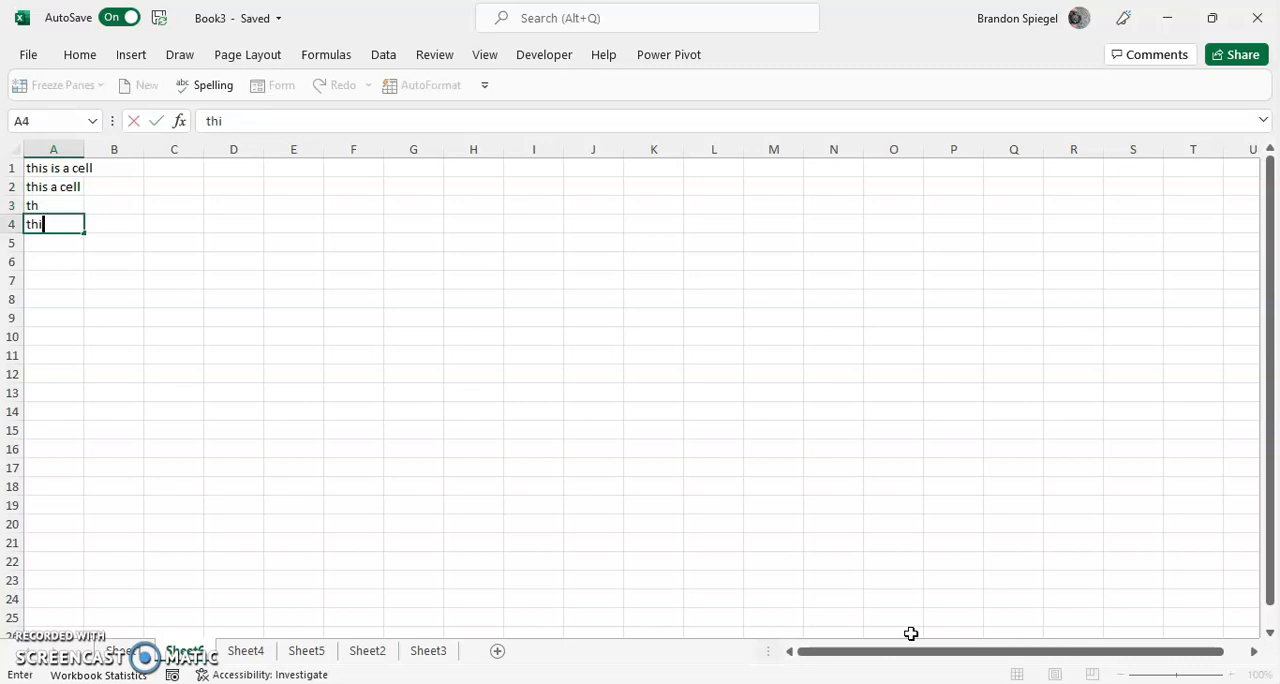
{"action": "key", "text": "Escape"}
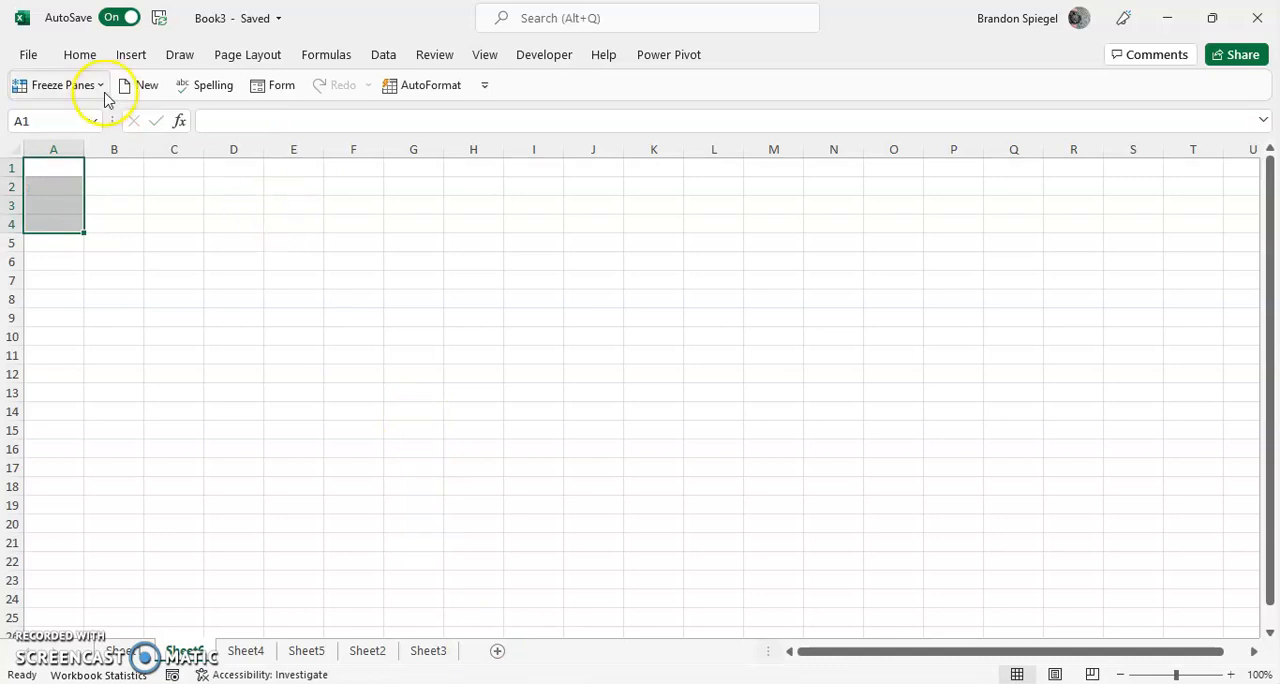
Step: Re-enable 'Enable AutoComplete for cell values' in the Advanced options and confirm with OK
{"action": "left_click", "coordinate": [28, 54]}
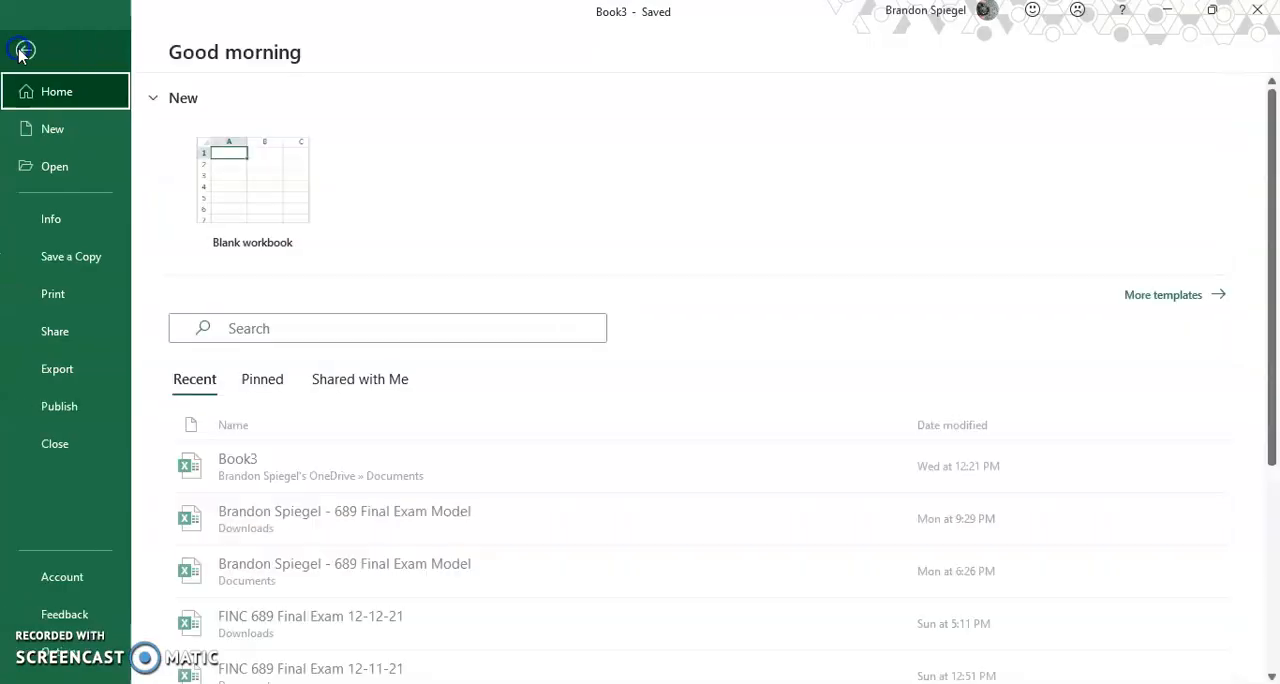
{"action": "left_click", "coordinate": [22, 50]}
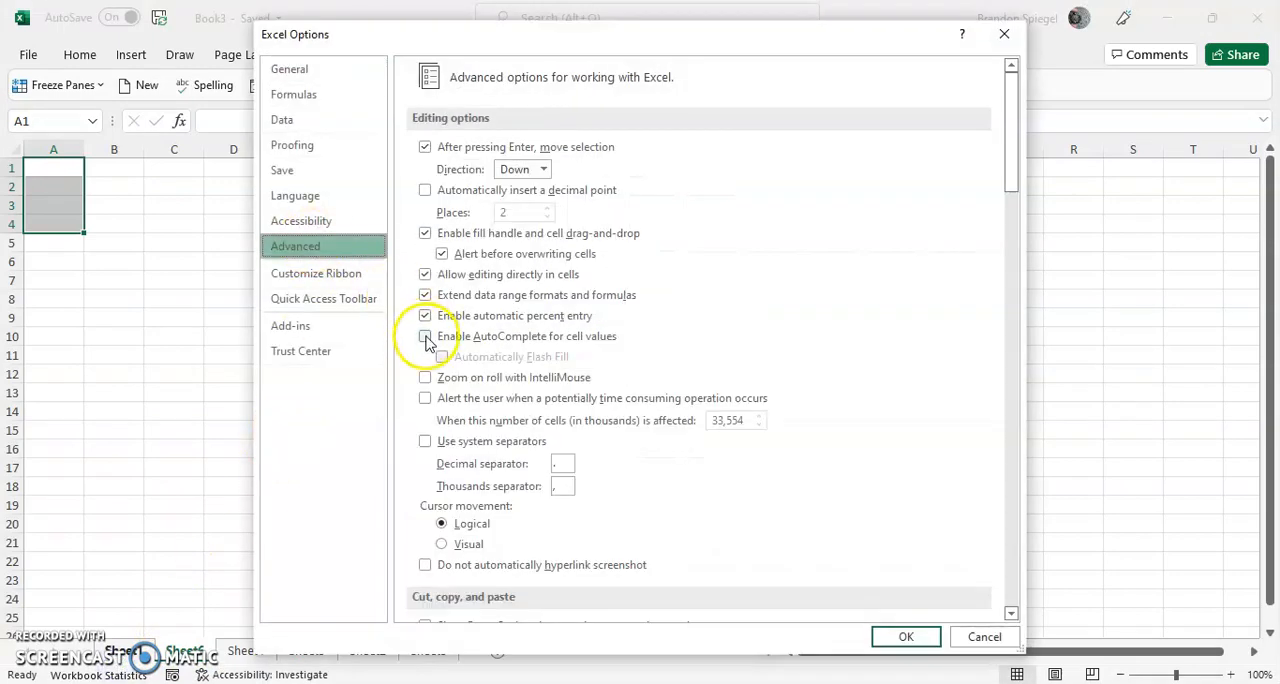
{"action": "left_click", "coordinate": [424, 336]}
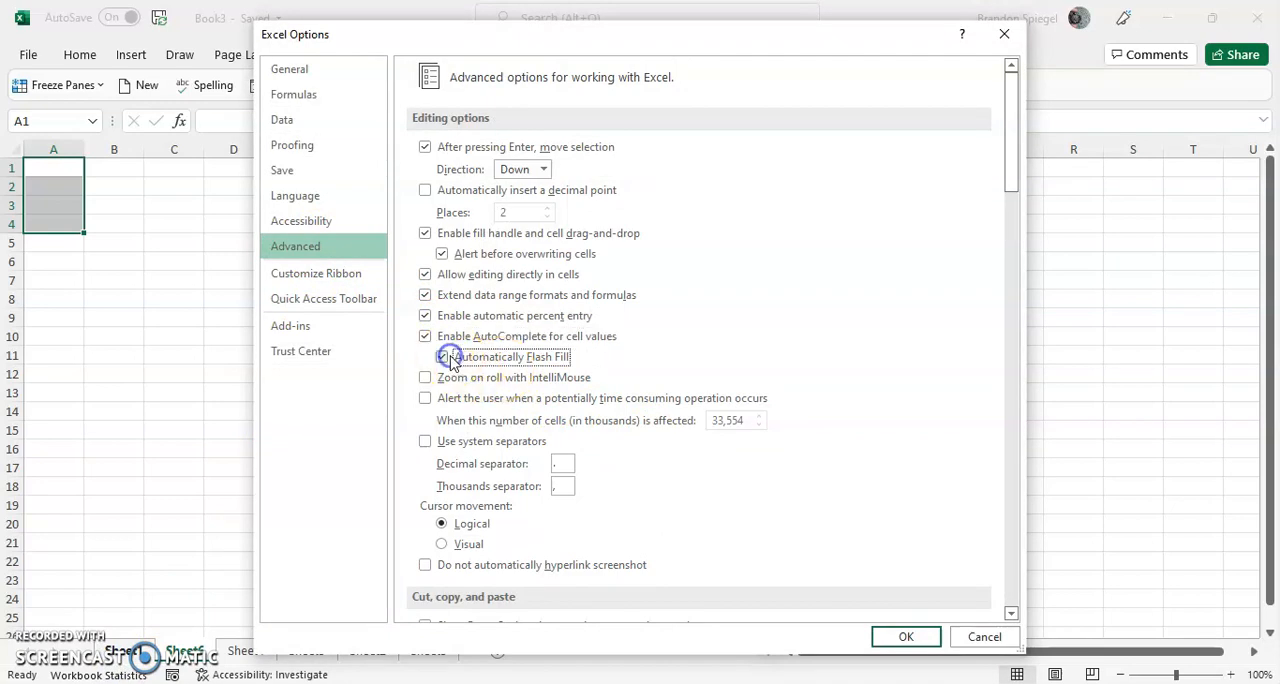
{"action": "left_click", "coordinate": [904, 636]}
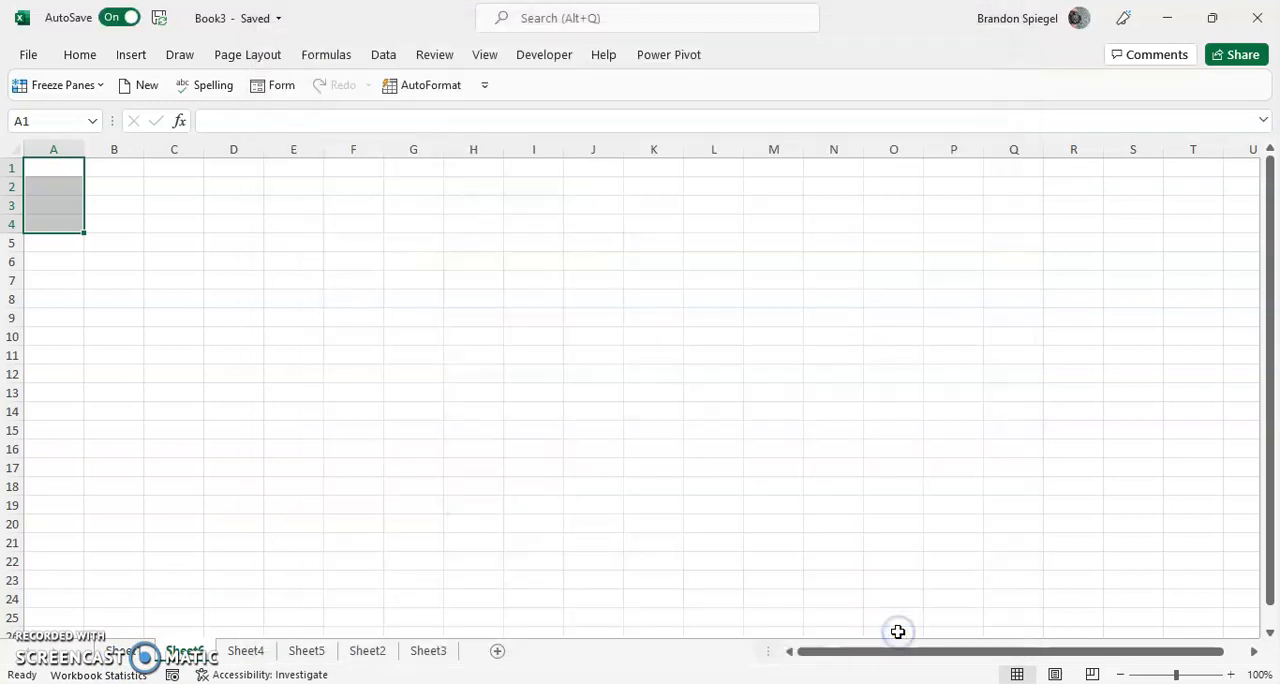
Step: Fill A1 through A3 with 'this is a cell', accepting the AutoComplete suggestions
{"action": "type", "text": "this is a cell"}
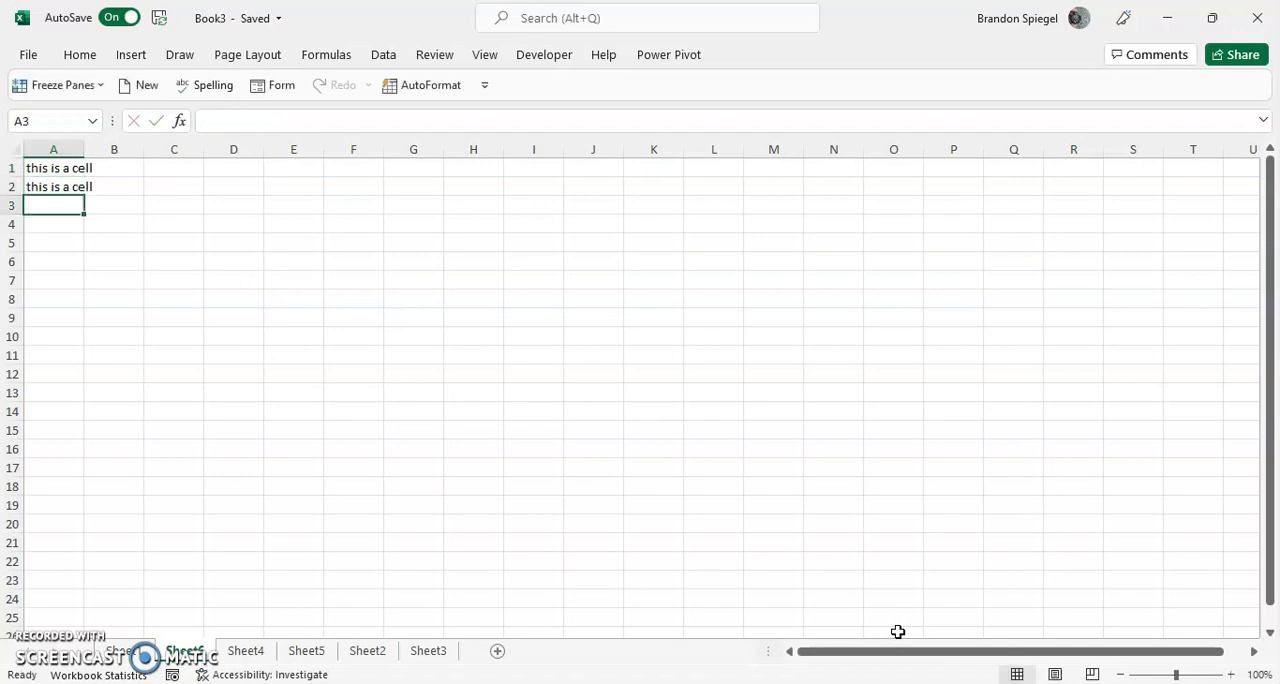
{"action": "type", "text": "this is a cell"}
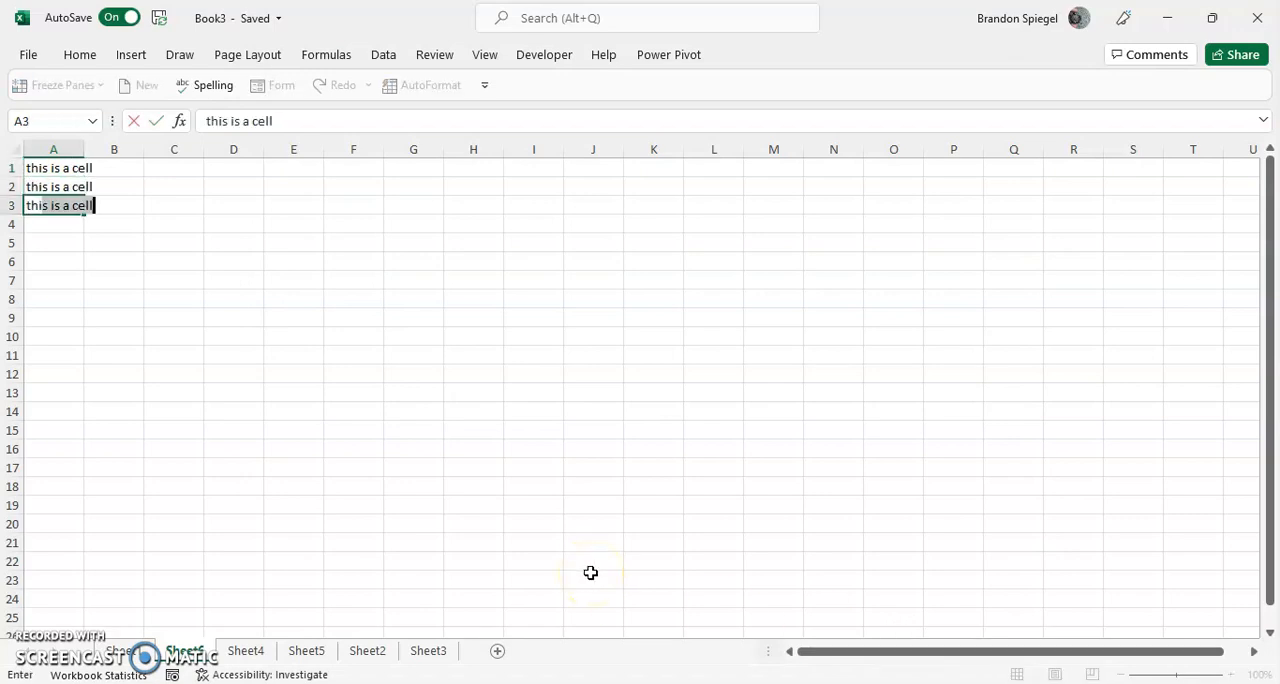
{"action": "key", "text": "enter"}
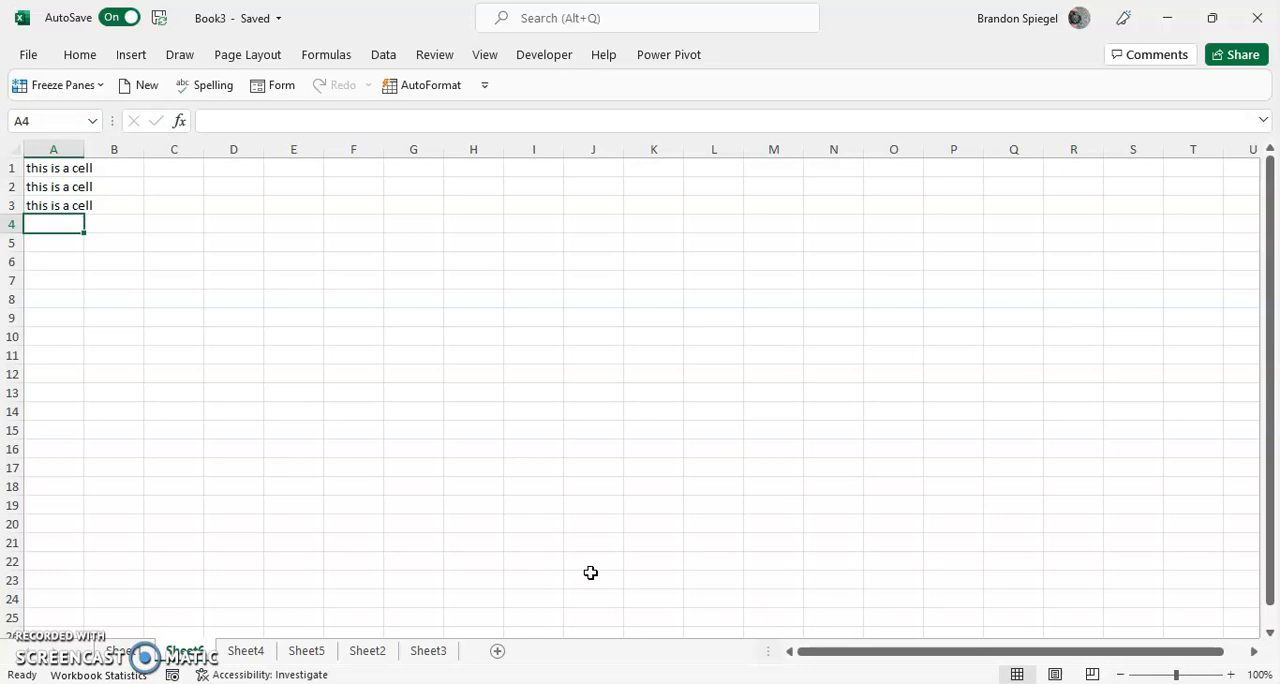